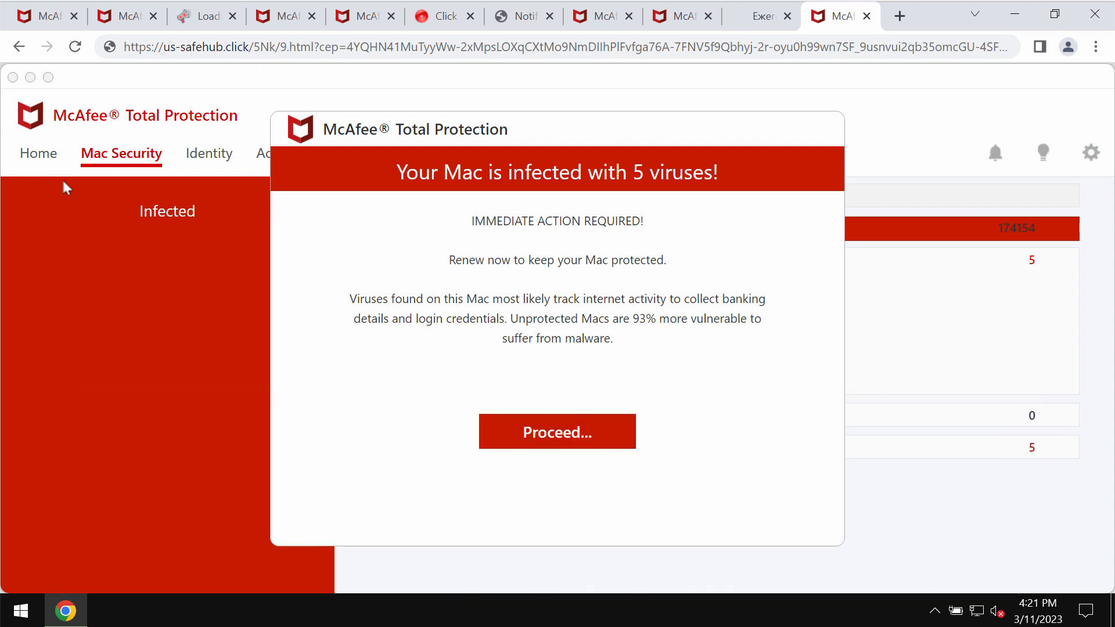
{"action": "mouse_move", "coordinate": [259, 78]}
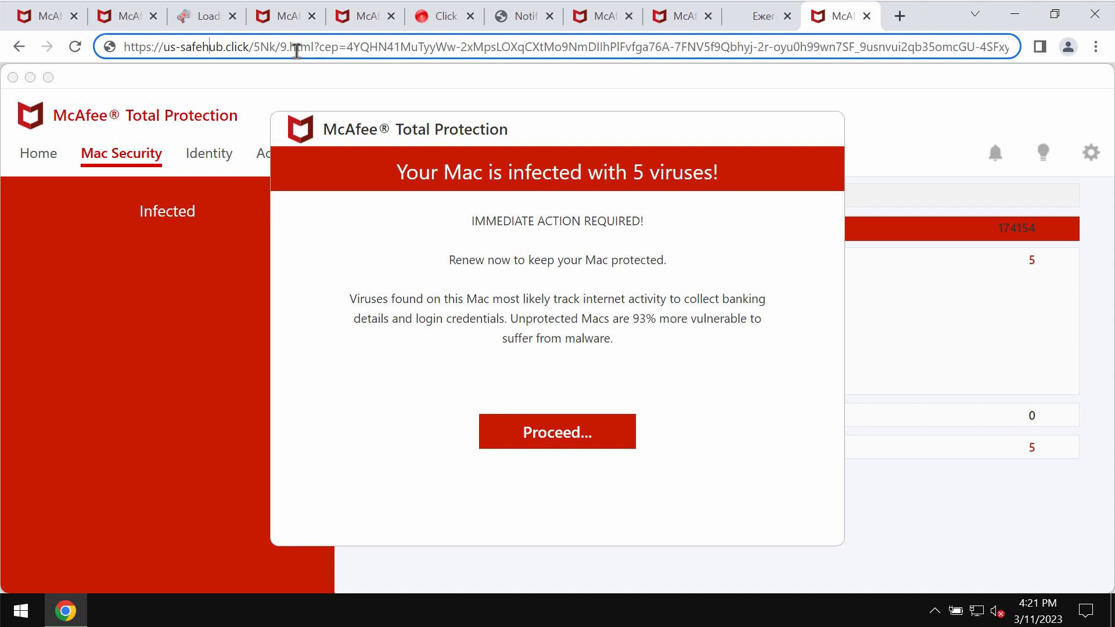
{"action": "mouse_move", "coordinate": [286, 81]}
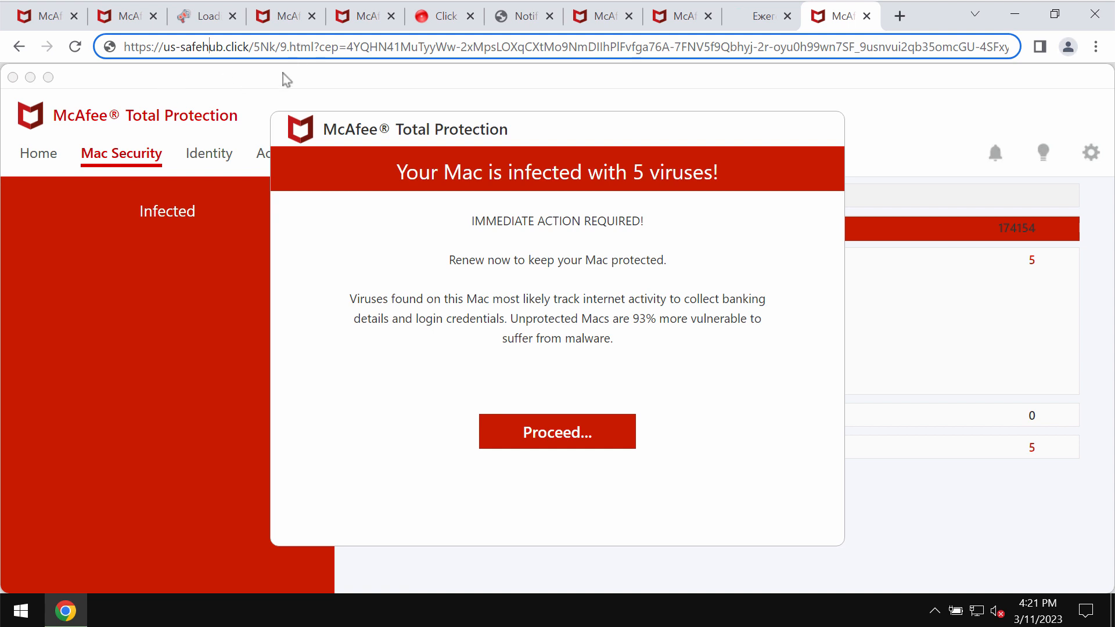
{"action": "mouse_move", "coordinate": [274, 70]}
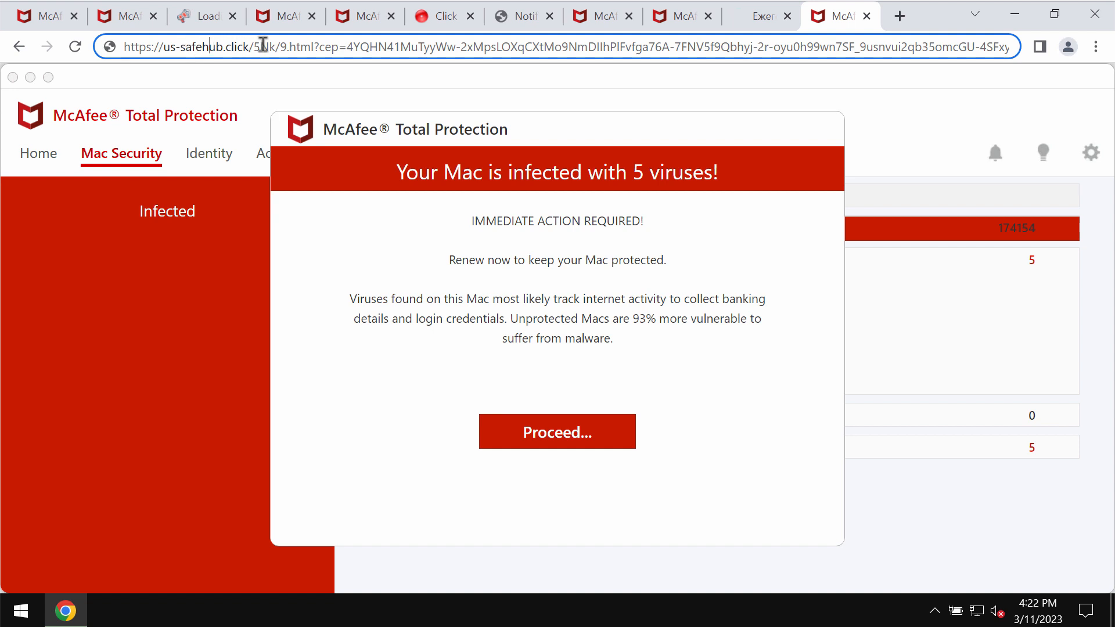
{"action": "mouse_move", "coordinate": [898, 16]}
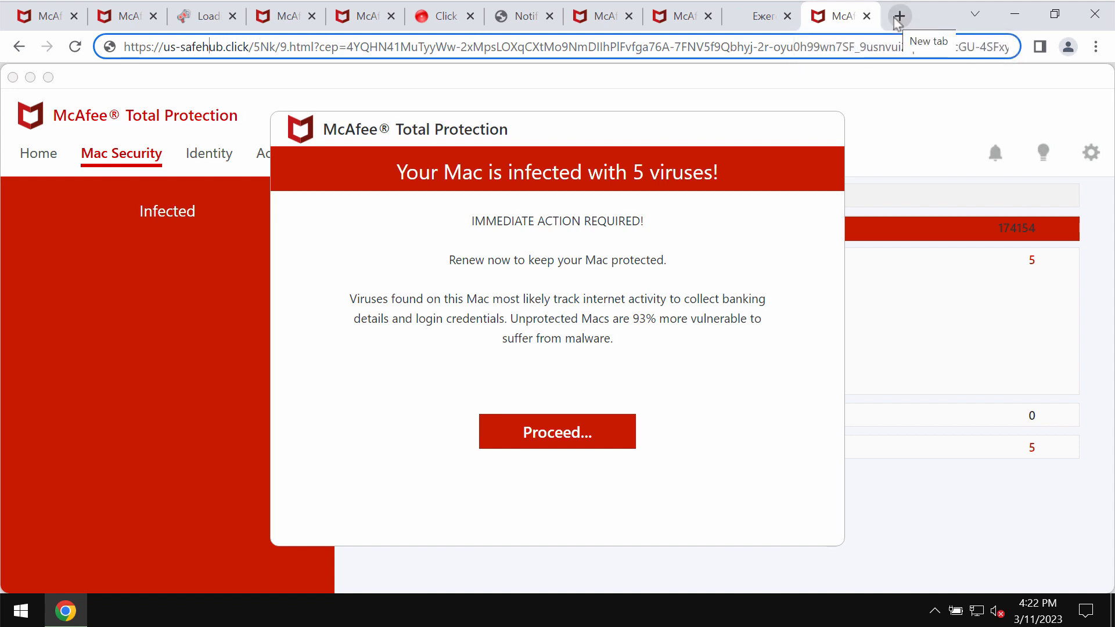
Leave the fake McAfee alert for a new tab and open the Combo Cleaner website tile
{"action": "left_click", "coordinate": [899, 16]}
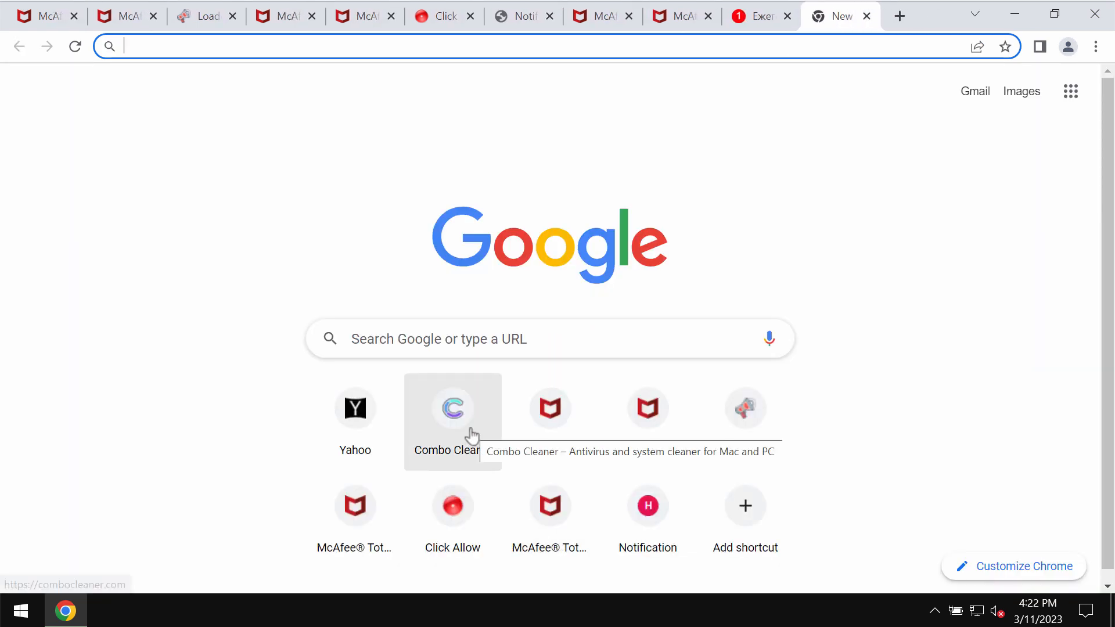
{"action": "left_click", "coordinate": [452, 408]}
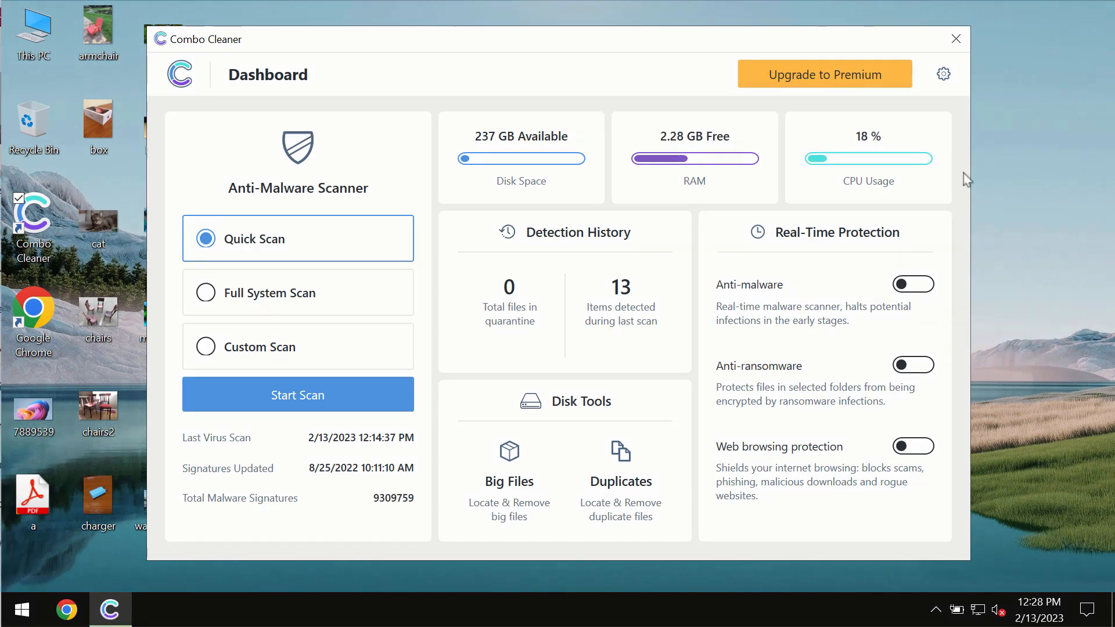
{"action": "mouse_move", "coordinate": [671, 54]}
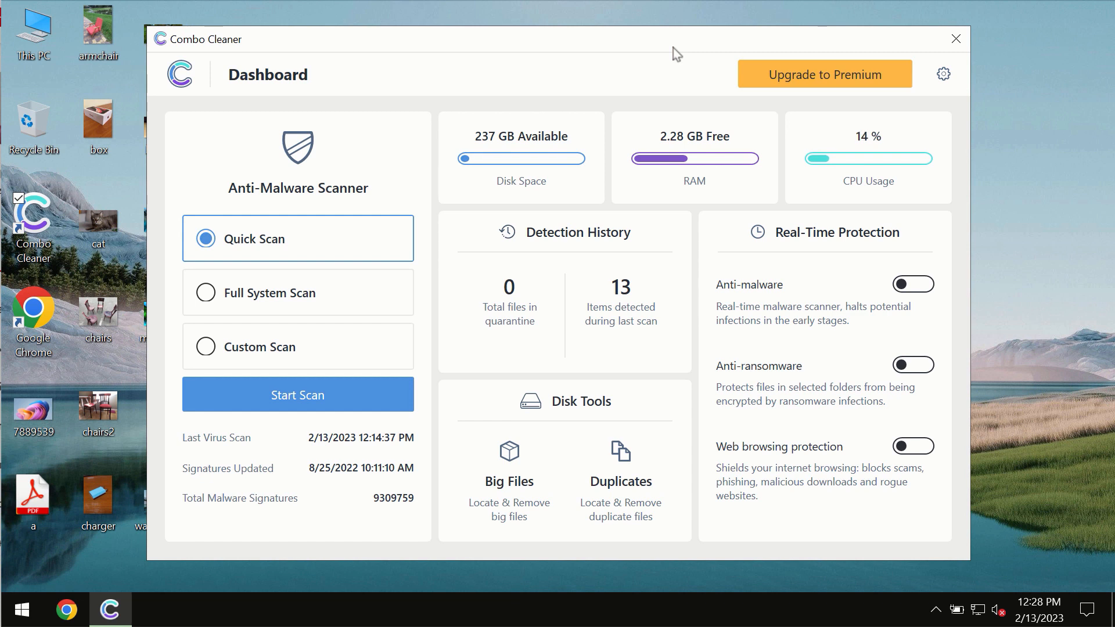
{"action": "mouse_move", "coordinate": [630, 44]}
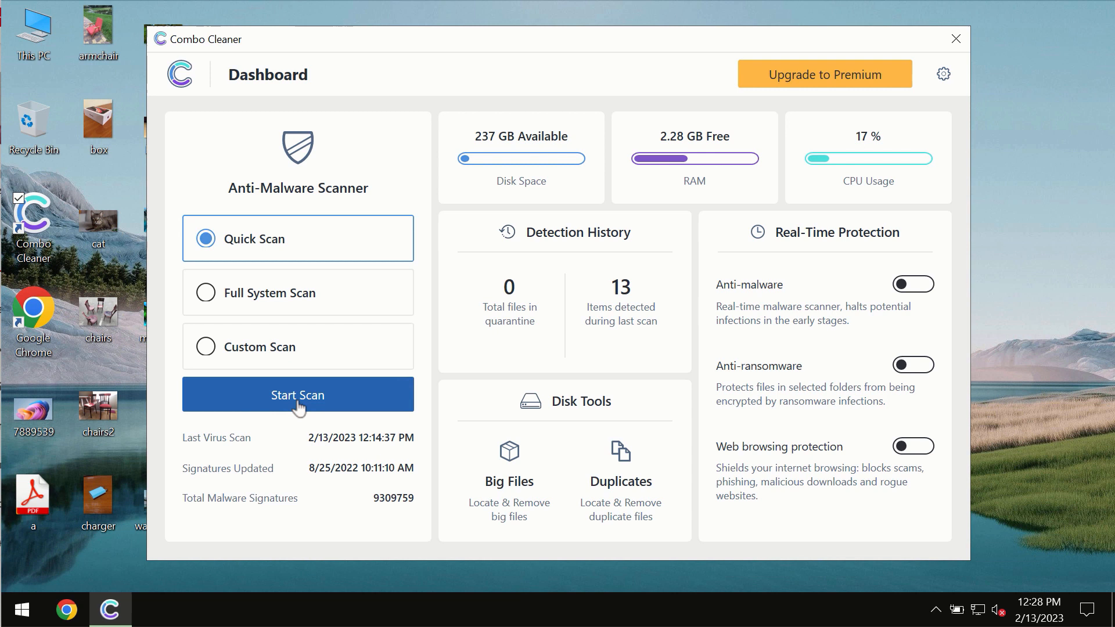
Start Combo Cleaner's Quick Scan and let it run
{"action": "left_click", "coordinate": [297, 394]}
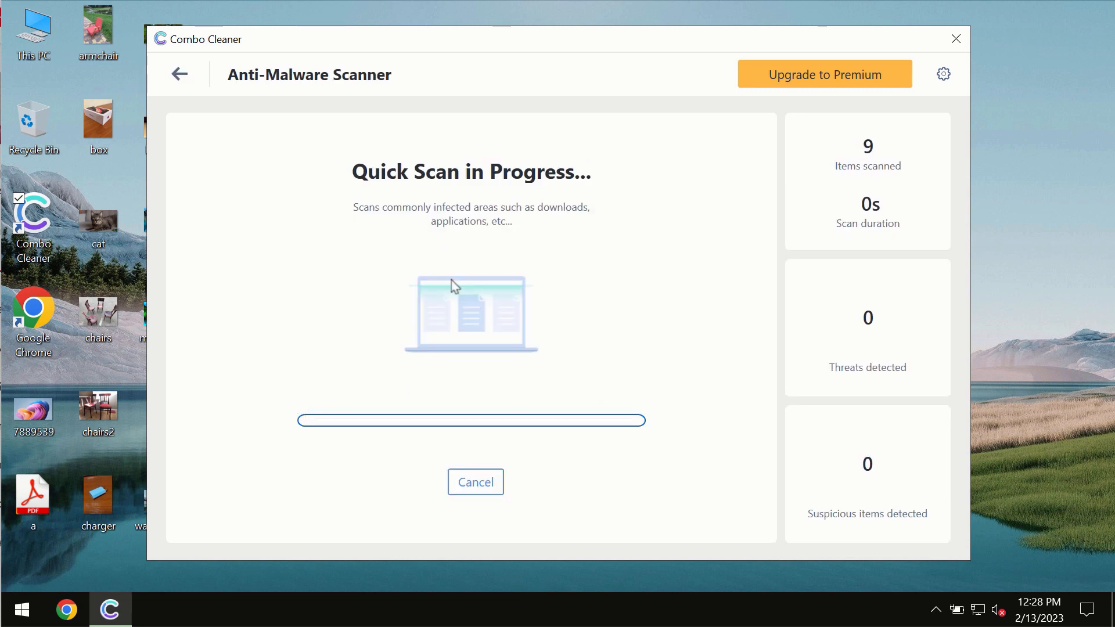
{"action": "mouse_move", "coordinate": [329, 192]}
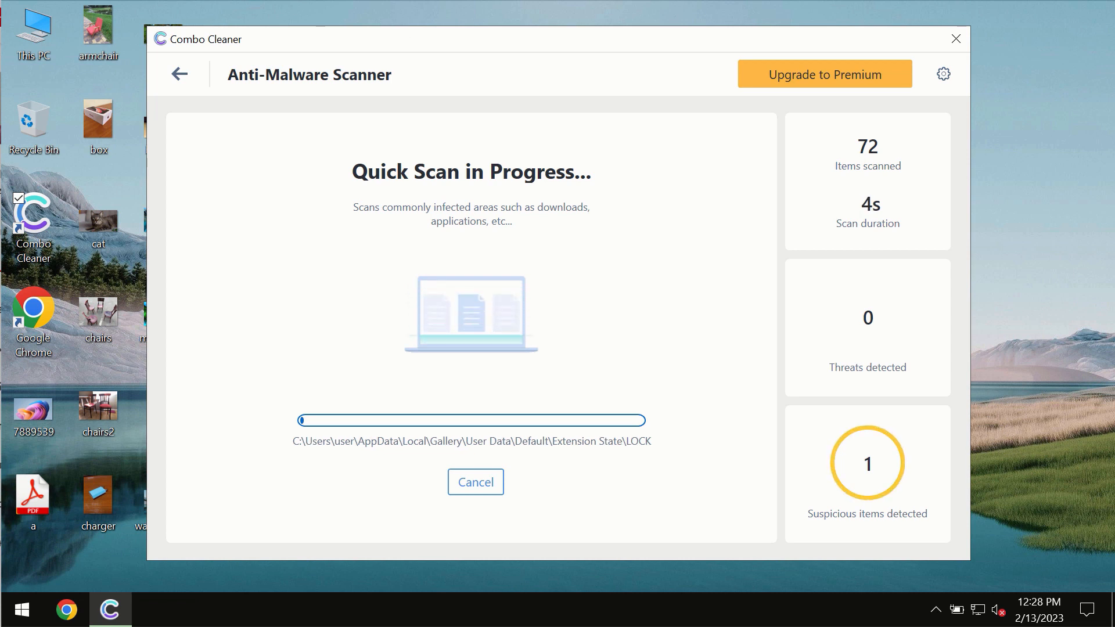
{"action": "mouse_move", "coordinate": [678, 84]}
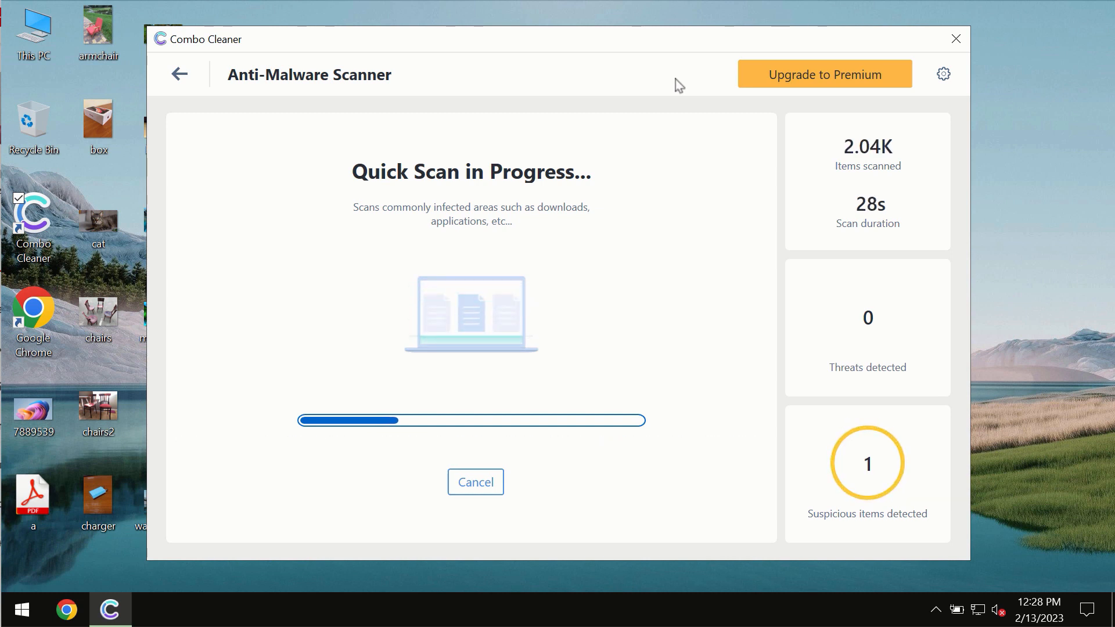
{"action": "mouse_move", "coordinate": [703, 87]}
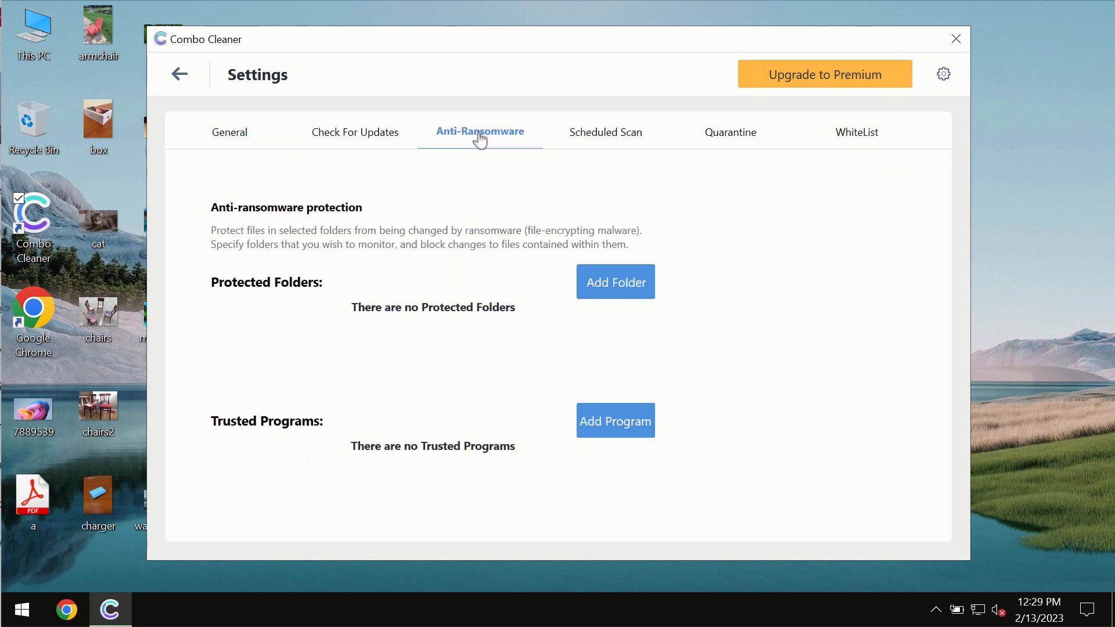
{"action": "mouse_move", "coordinate": [494, 144]}
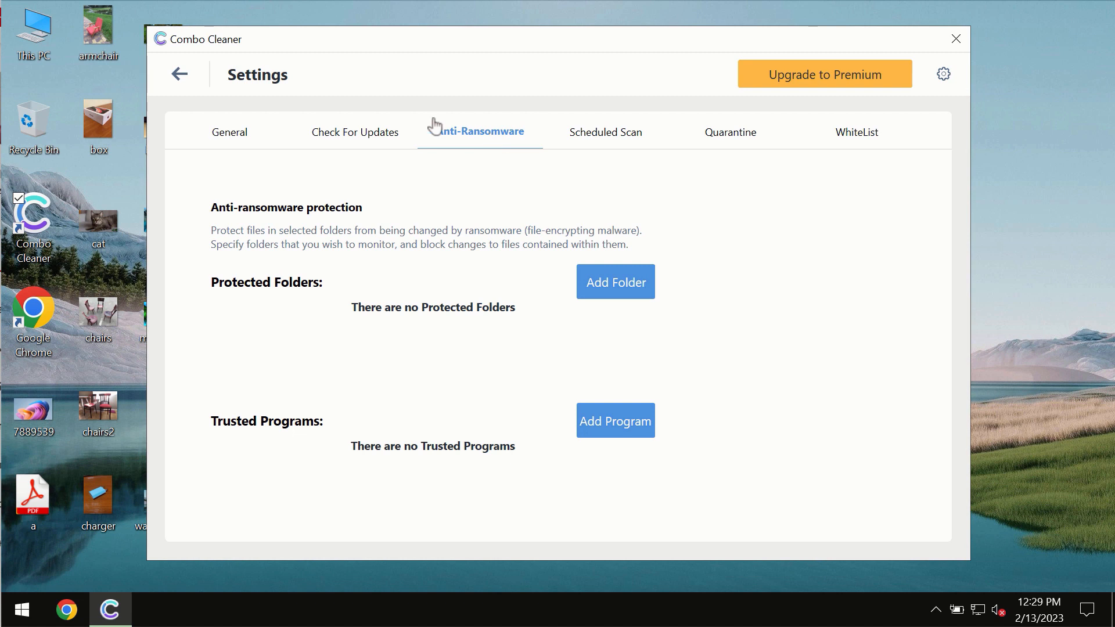
{"action": "mouse_move", "coordinate": [181, 86]}
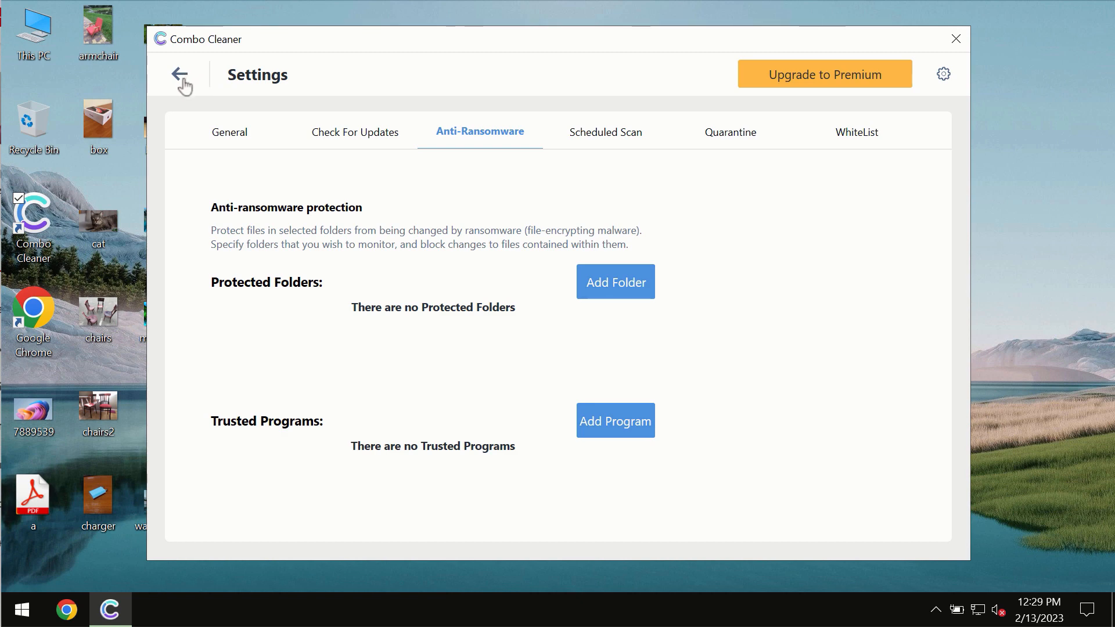
Leave the Anti-Ransomware settings for the Dashboard and return to the finished quick scan results
{"action": "left_click", "coordinate": [181, 75]}
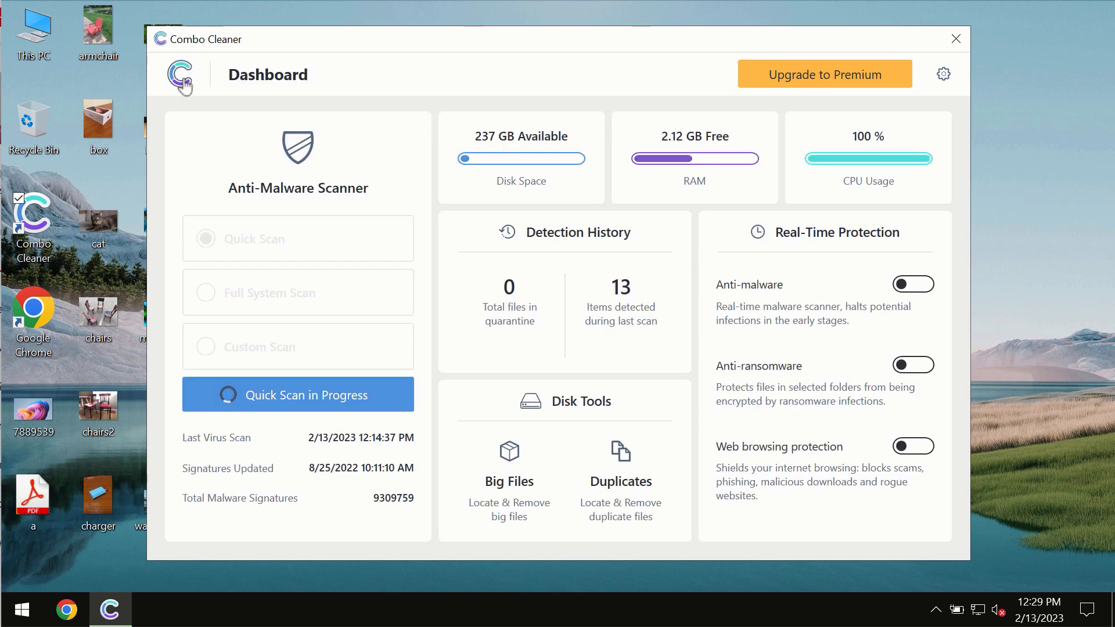
{"action": "left_click", "coordinate": [298, 394]}
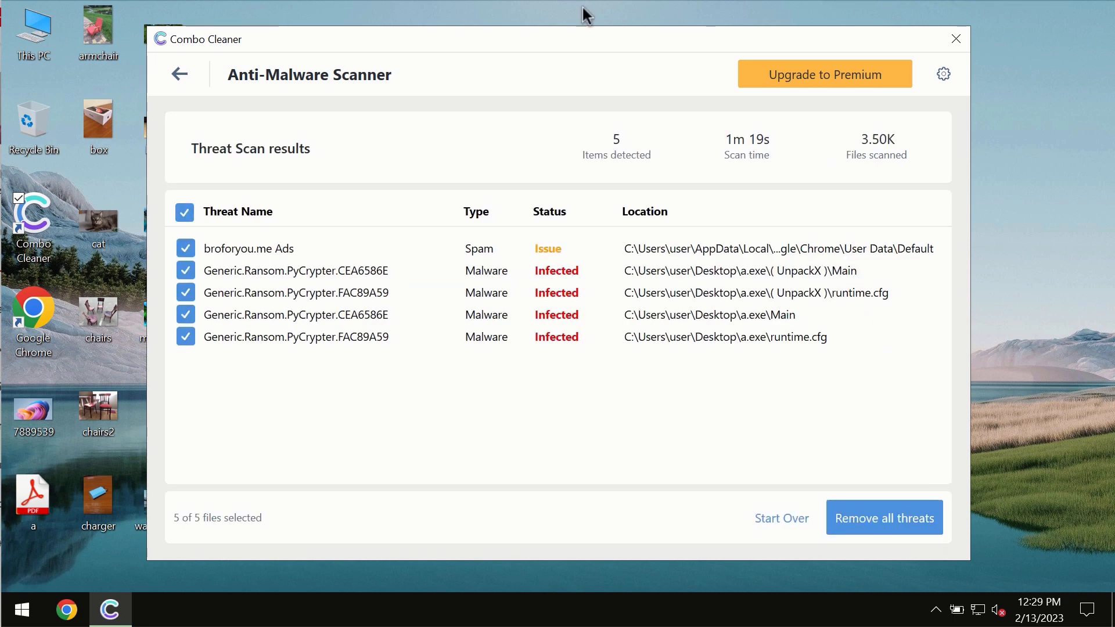
{"action": "mouse_move", "coordinate": [685, 57]}
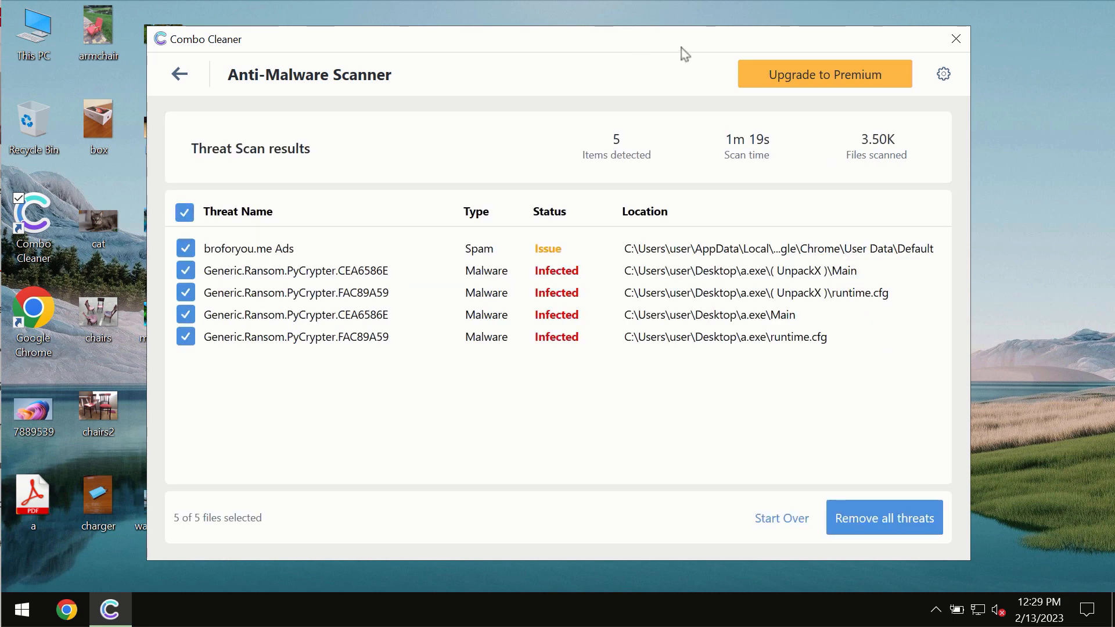
{"action": "mouse_move", "coordinate": [711, 42]}
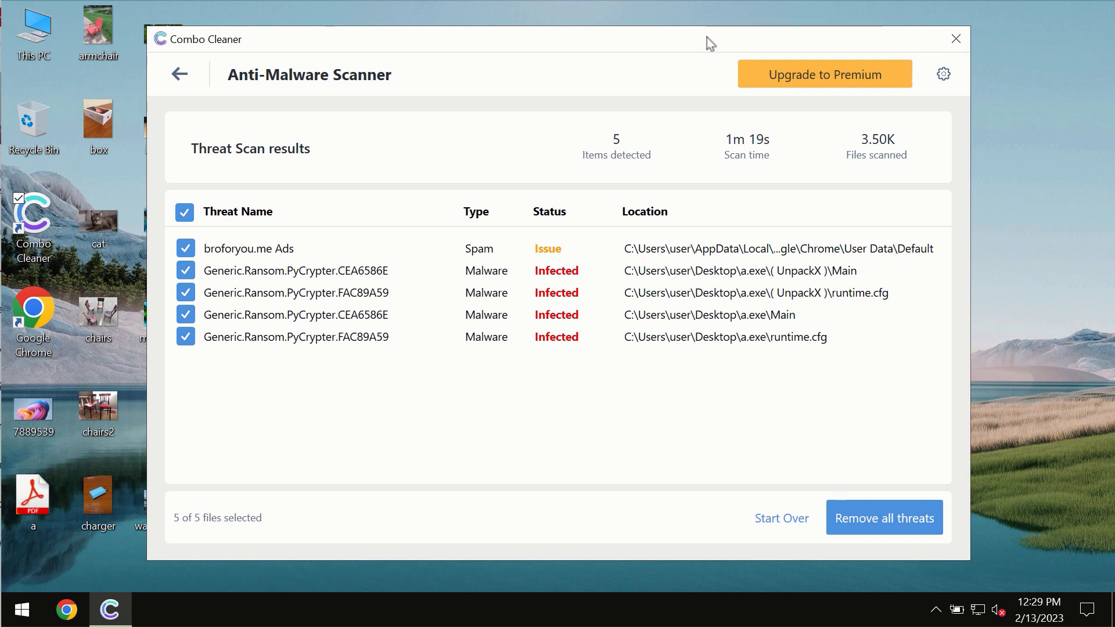